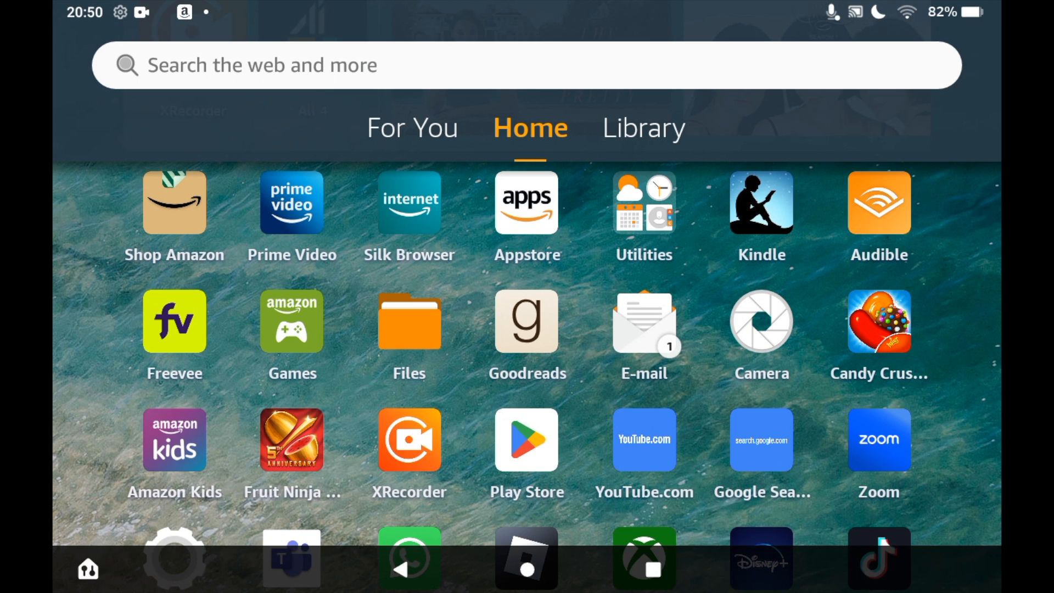
# Launch the Amazon Appstore from the Fire home screen
pyautogui.click(526, 202)
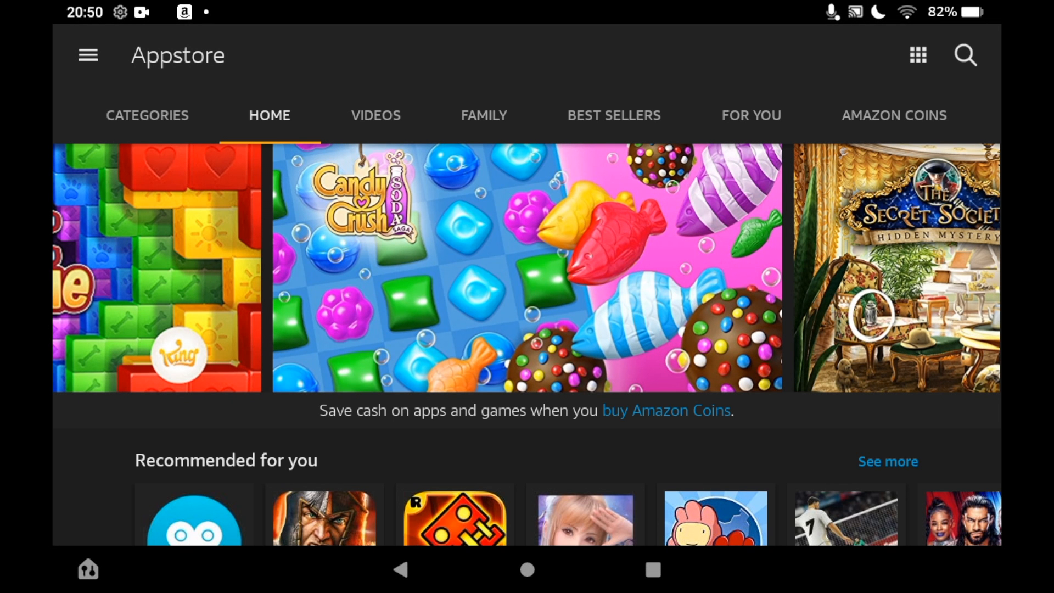
# Search the Appstore for "plut" to reach the Pluto TV - It's Free TV app page
pyautogui.click(965, 55)
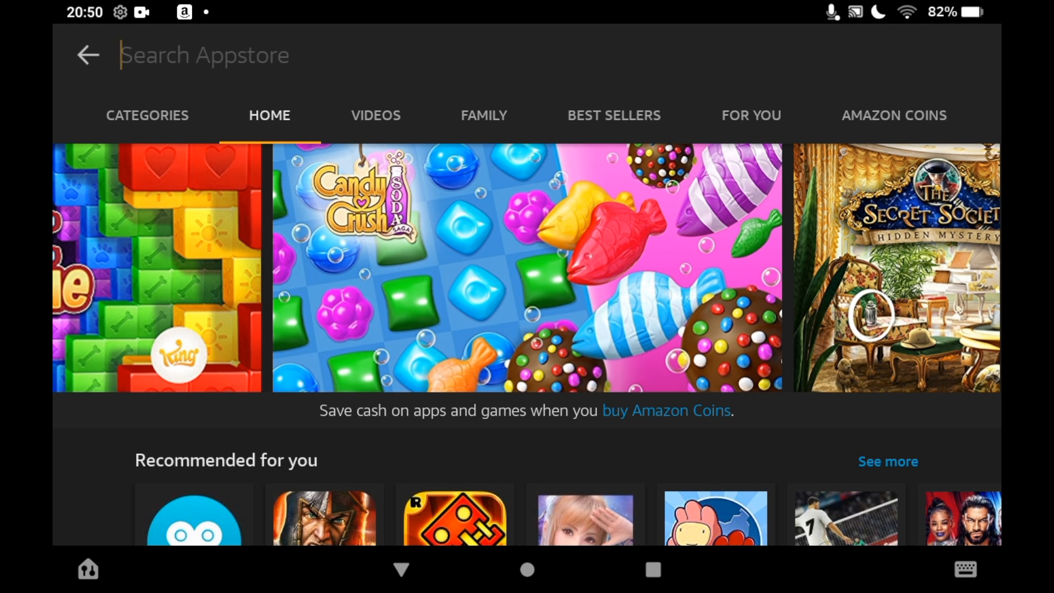
pyautogui.click(205, 55)
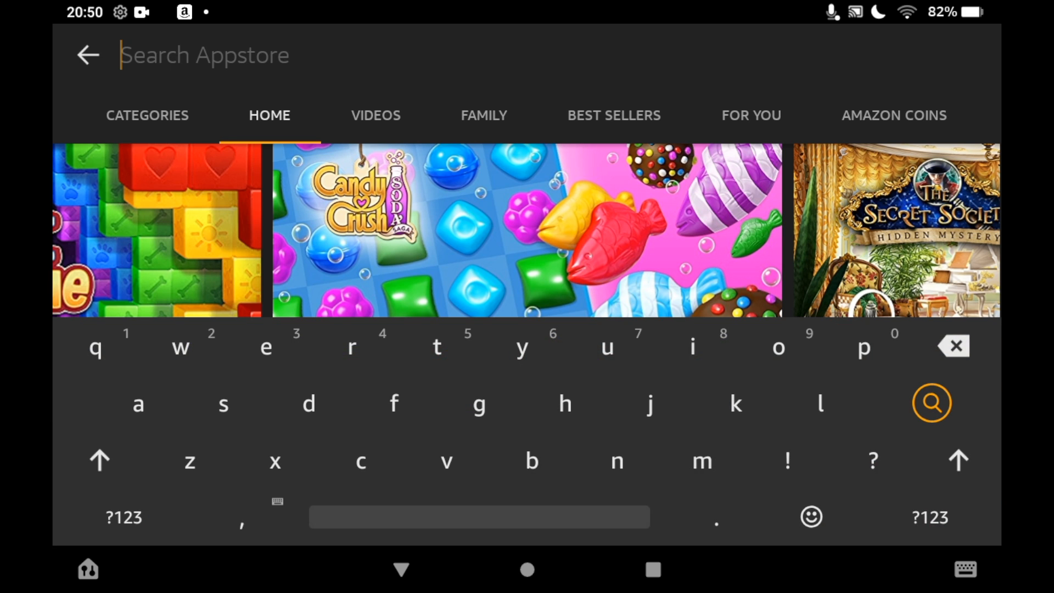
pyautogui.write('plut')
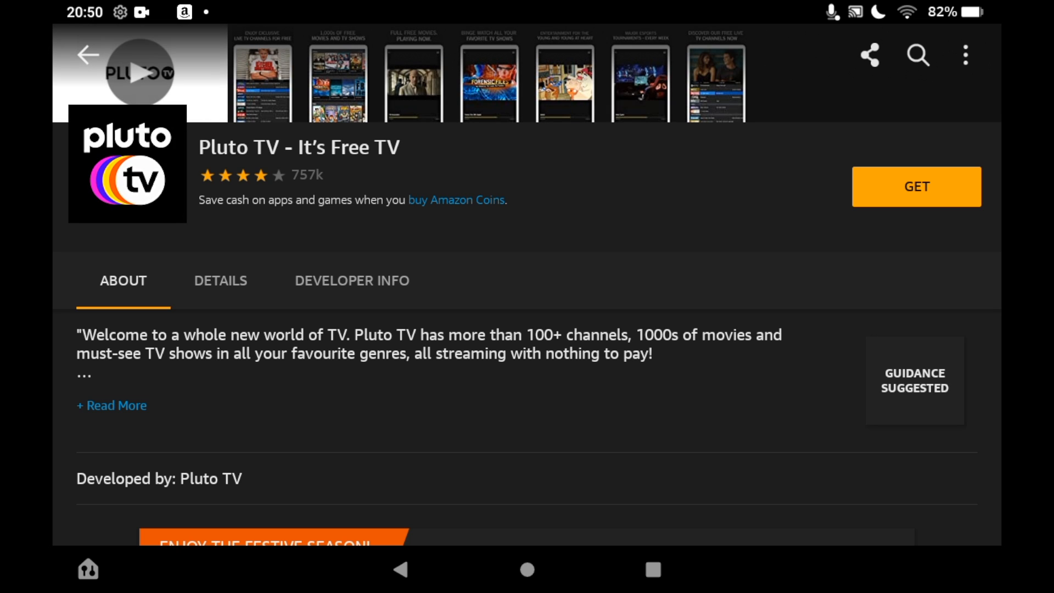
# Get and download Pluto TV, then find its icon on the tablet home screen
pyautogui.click(915, 187)
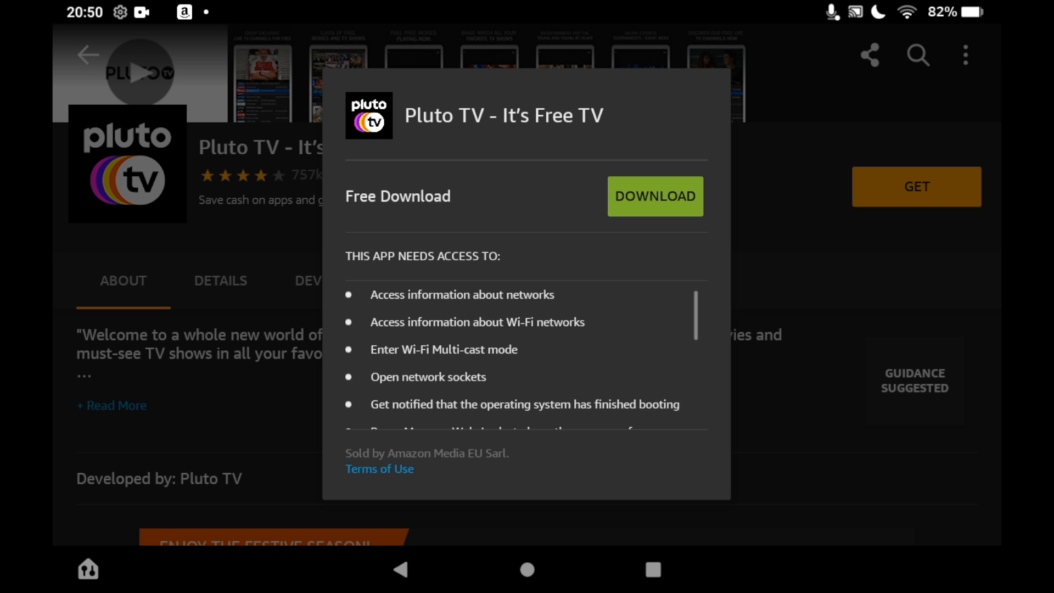
pyautogui.click(655, 196)
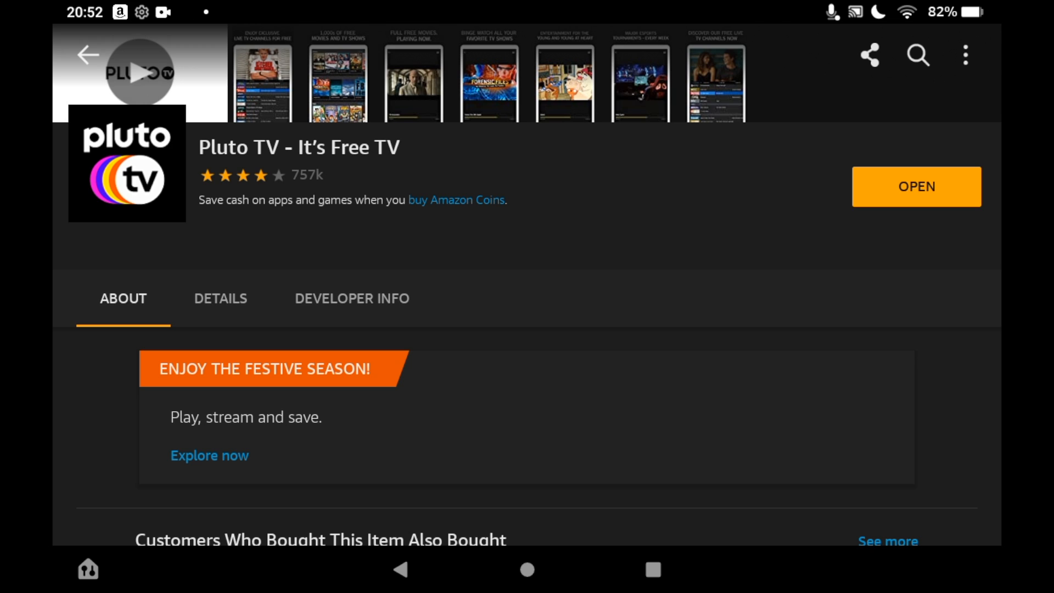
pyautogui.click(87, 568)
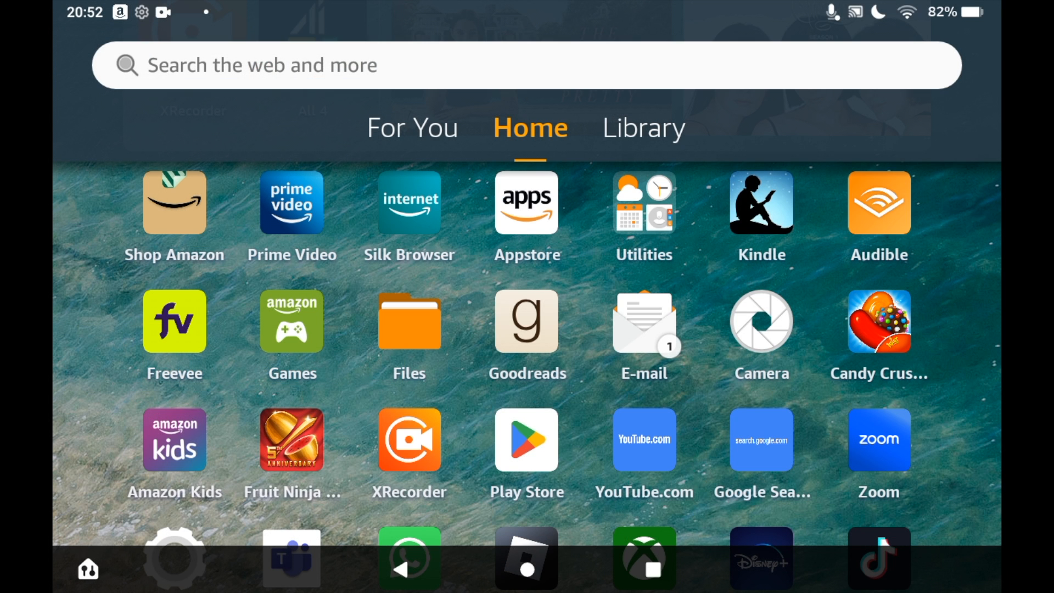
pyautogui.scroll(-3)
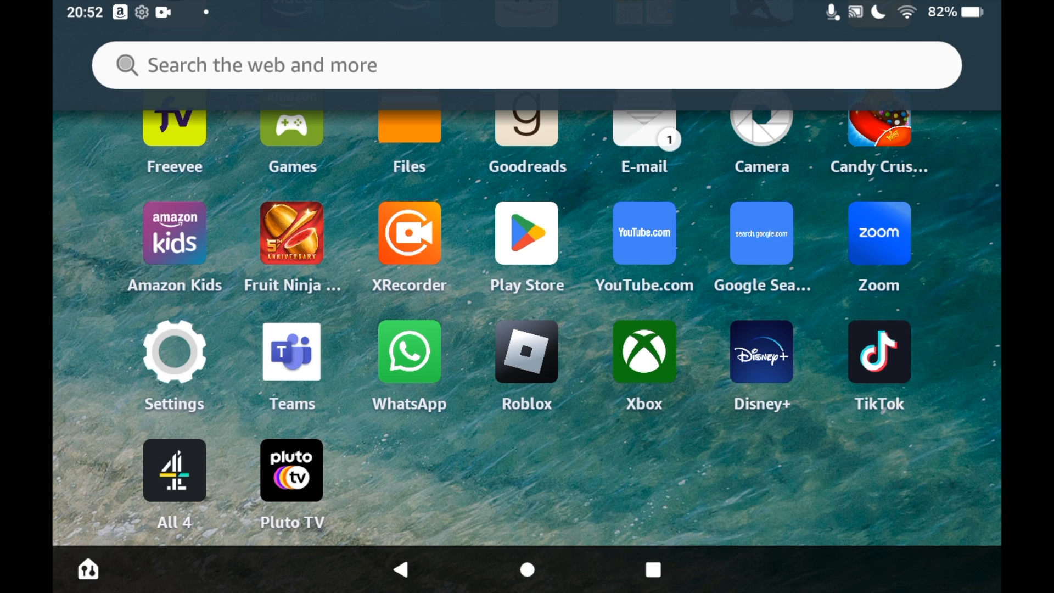